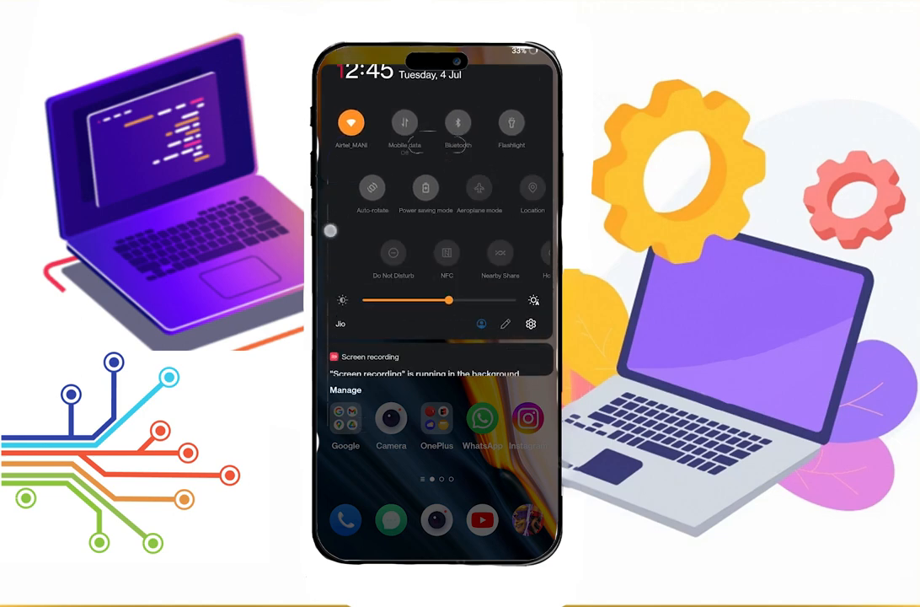
Step: Find the Do Not Disturb setting via a settings search for "Do not"
{"action": "left_click", "coordinate": [394, 253]}
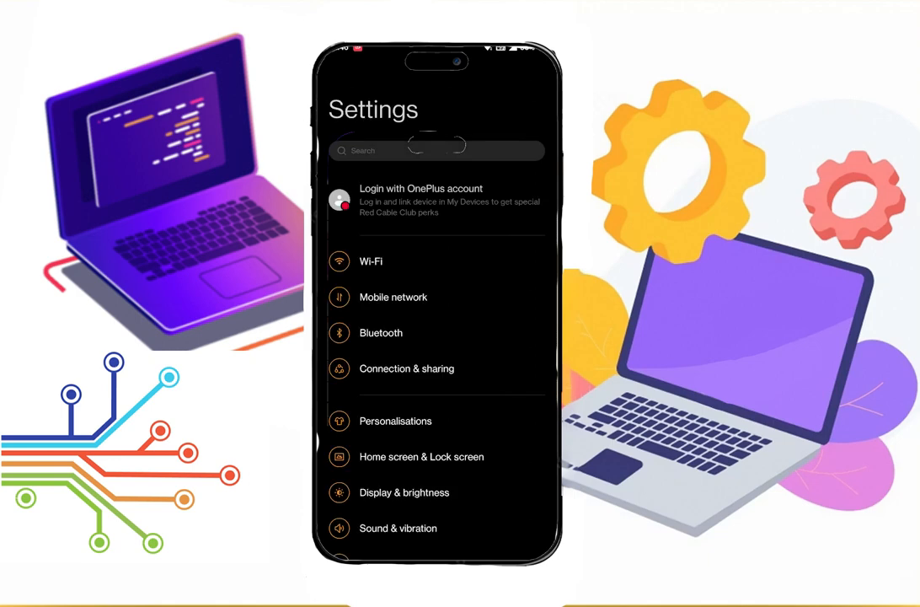
{"action": "left_click", "coordinate": [422, 150]}
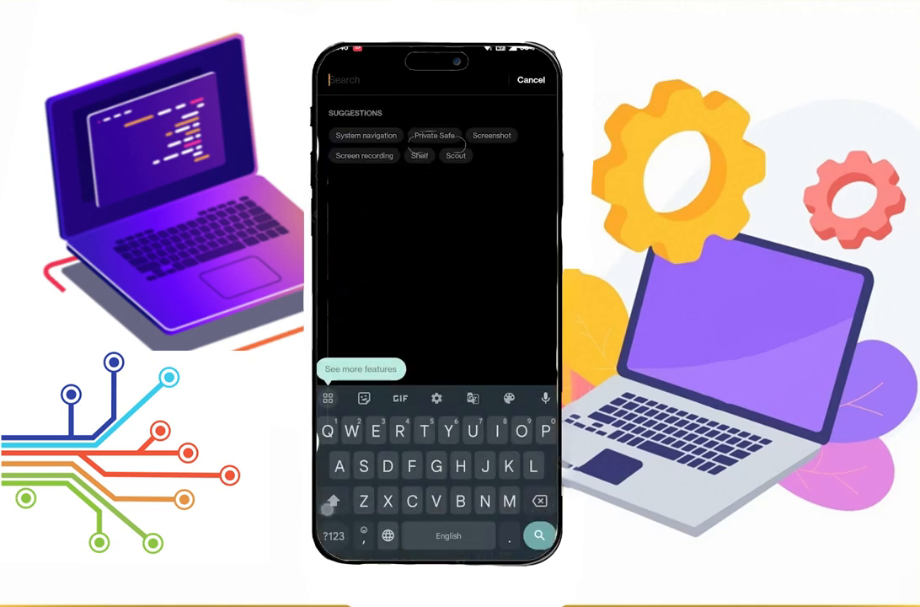
{"action": "type", "text": "Do not"}
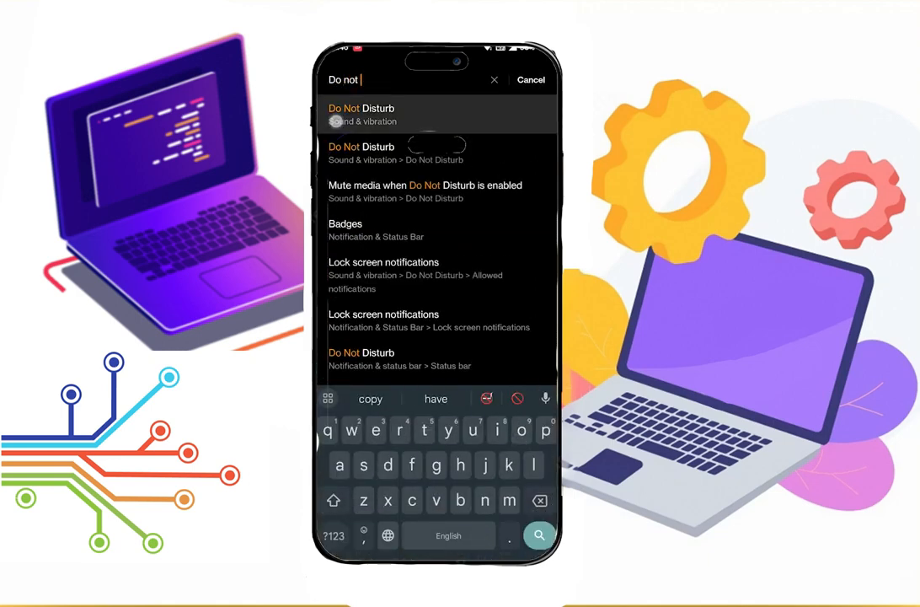
{"action": "left_click", "coordinate": [360, 115]}
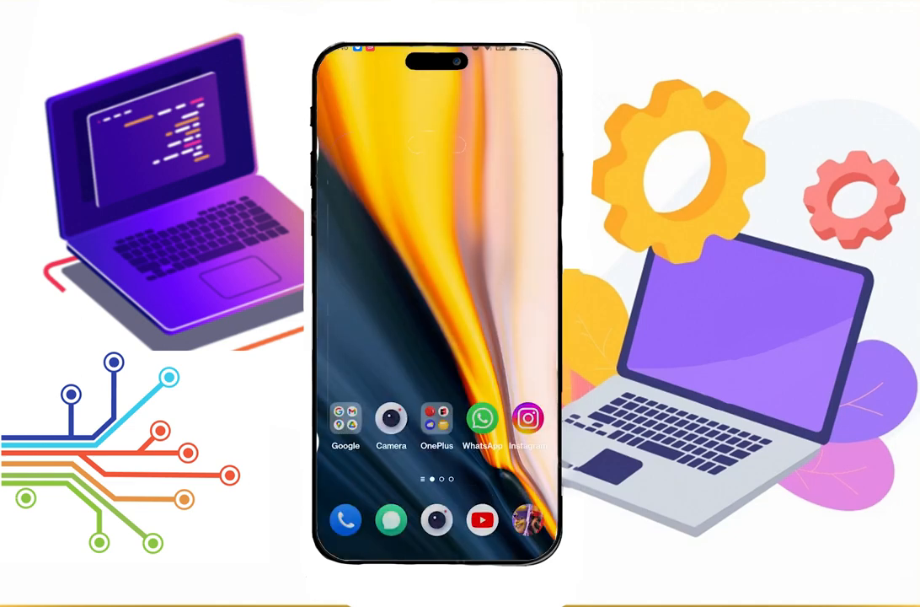
Step: Bring up the WhatsApp chat logging voice calls missed during Do Not Disturb
{"action": "left_click", "coordinate": [482, 418]}
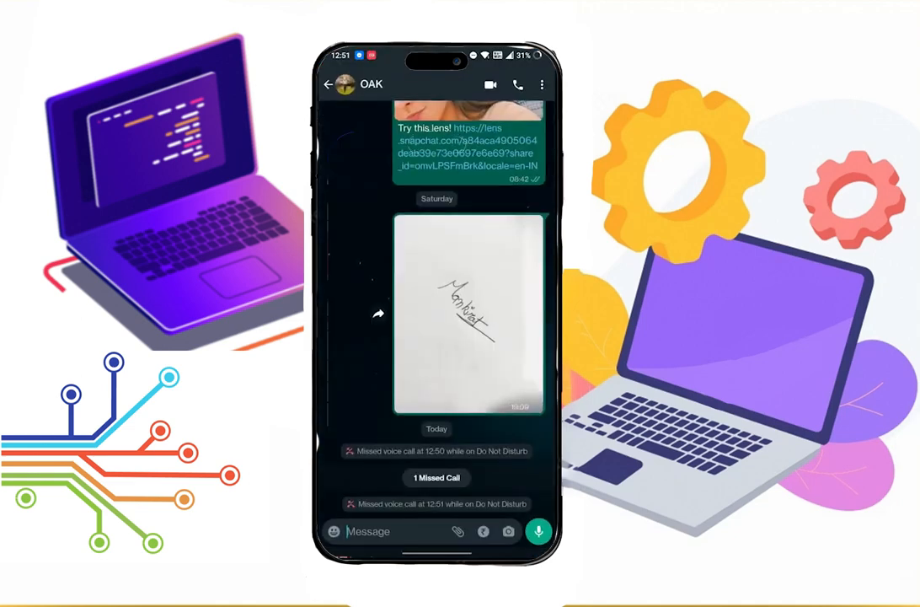